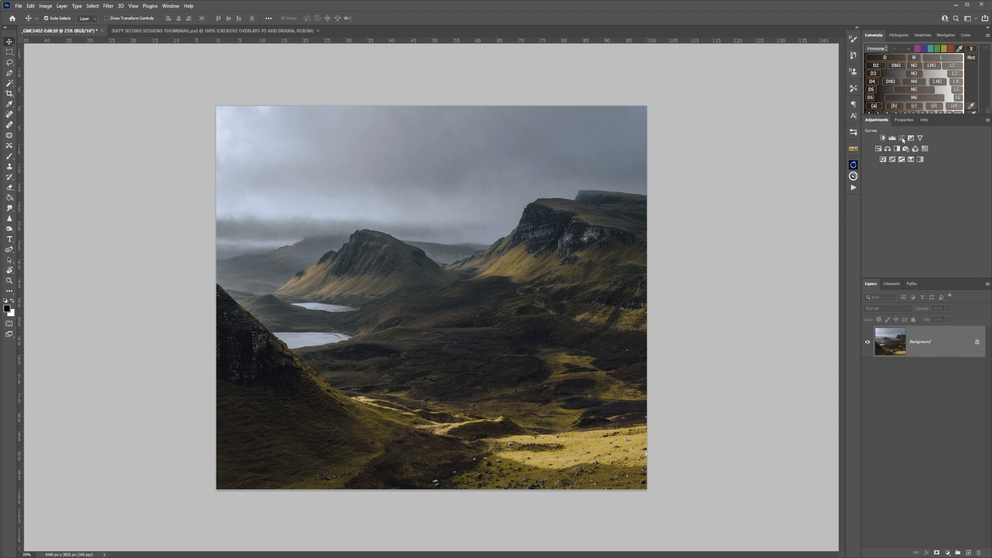
- Add a Curves layer with a raised midpoint, hidden by an inverted black mask
{"action": "left_click", "coordinate": [882, 138]}
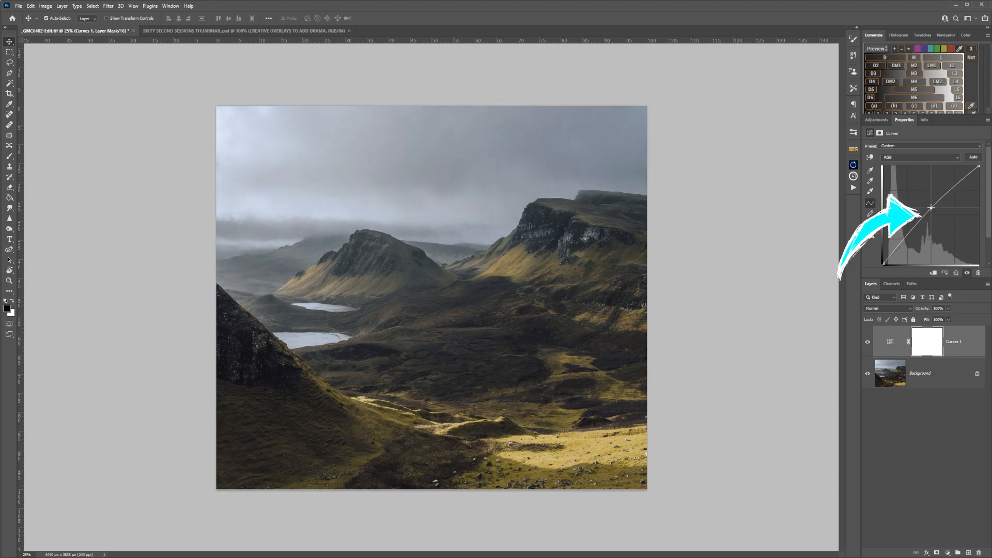
{"action": "left_click_drag", "start_coordinate": [930, 202], "coordinate": [930, 206]}
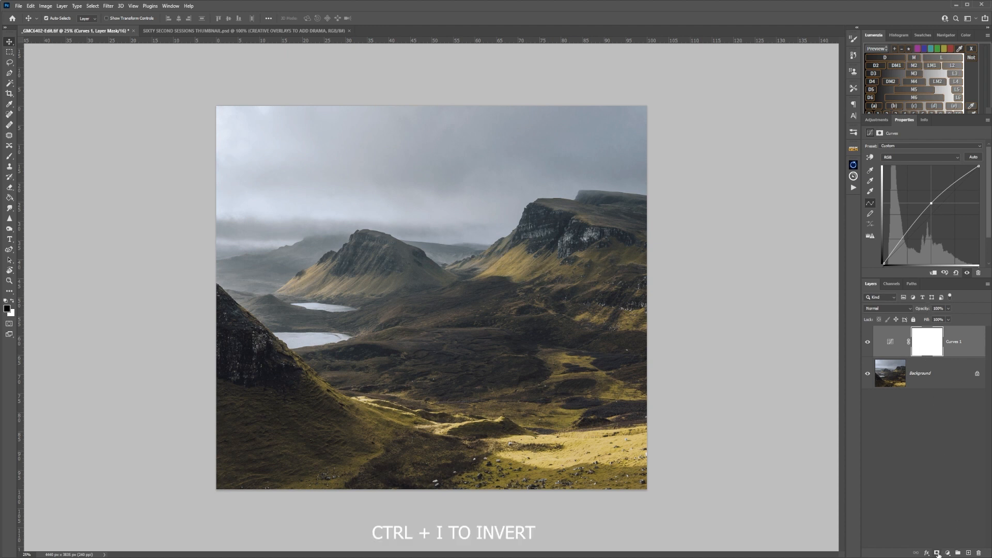
{"action": "key", "text": "ctrl+i"}
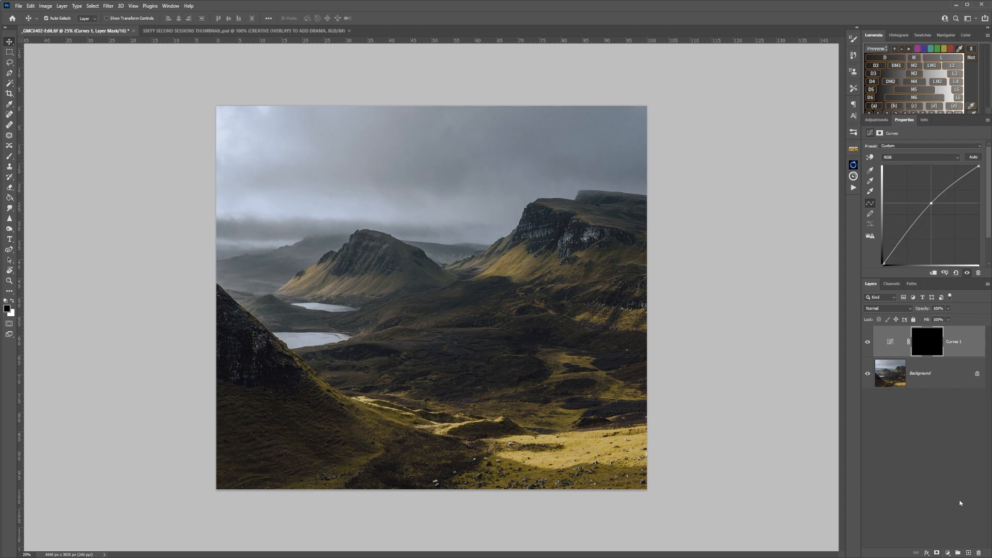
{"action": "left_click", "coordinate": [876, 120]}
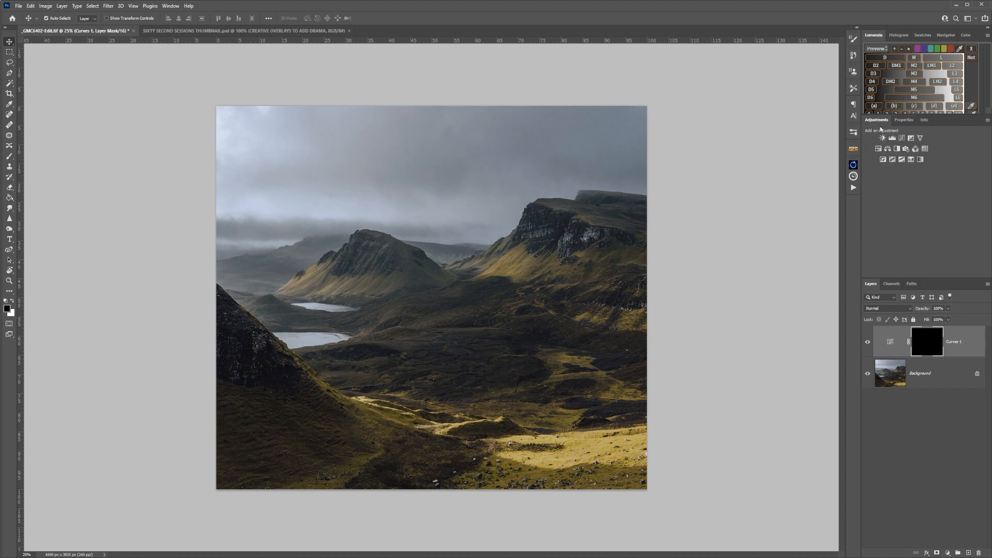
- Add a second, darkening Curves layer on top and begin renaming it
{"action": "left_click", "coordinate": [880, 138]}
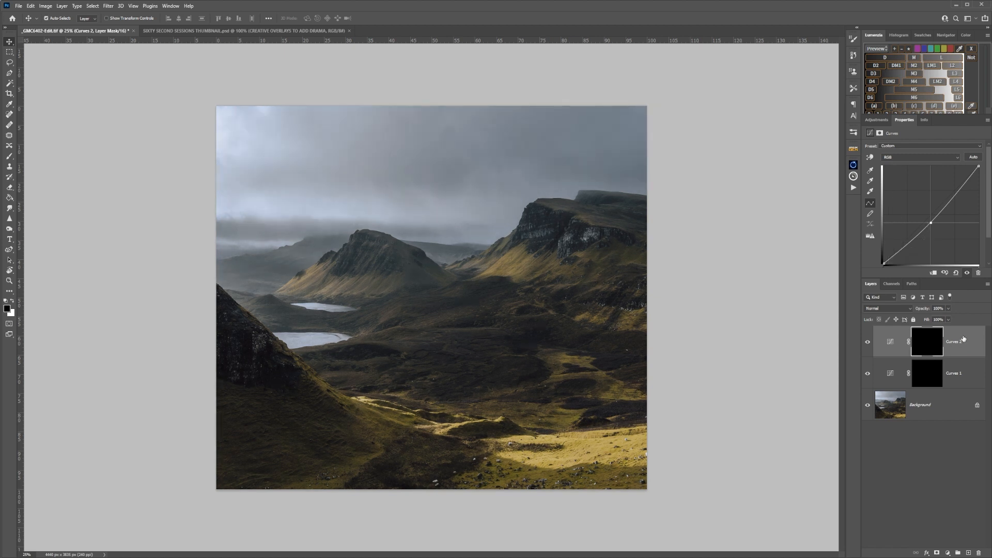
{"action": "left_click", "coordinate": [890, 341]}
{"action": "type", "text": "BURN"}
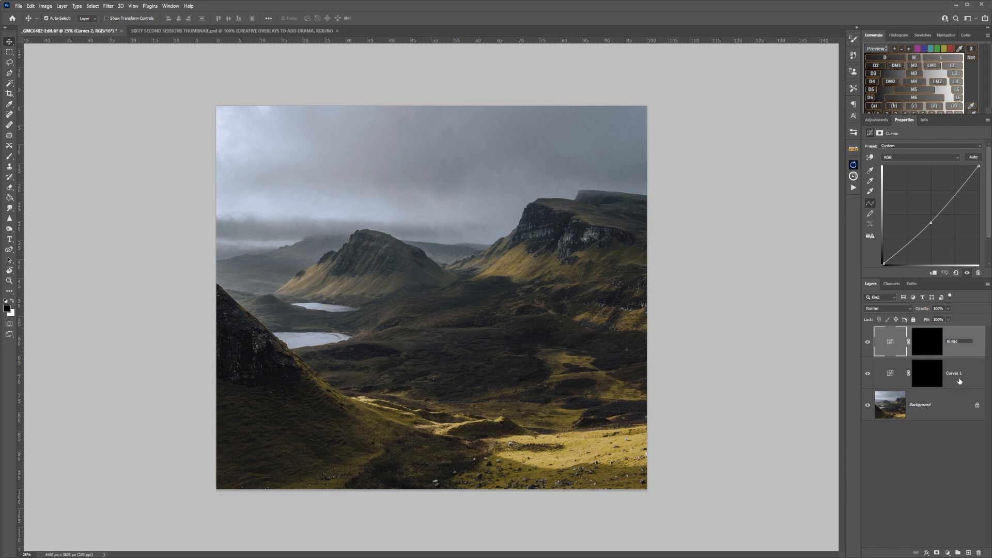
- Rename the top Curves layer BURN and the lower one DODGE
{"action": "left_click", "coordinate": [953, 373]}
{"action": "type", "text": "DODGE"}
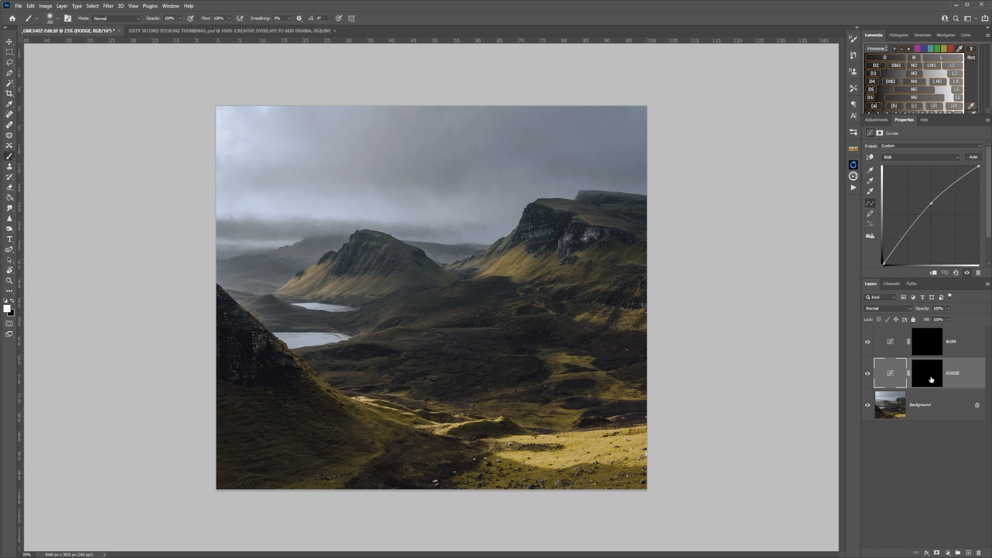
- Lower the DODGE layer's opacity to about 17% and paint white over sunlit slopes
{"action": "left_click", "coordinate": [927, 373]}
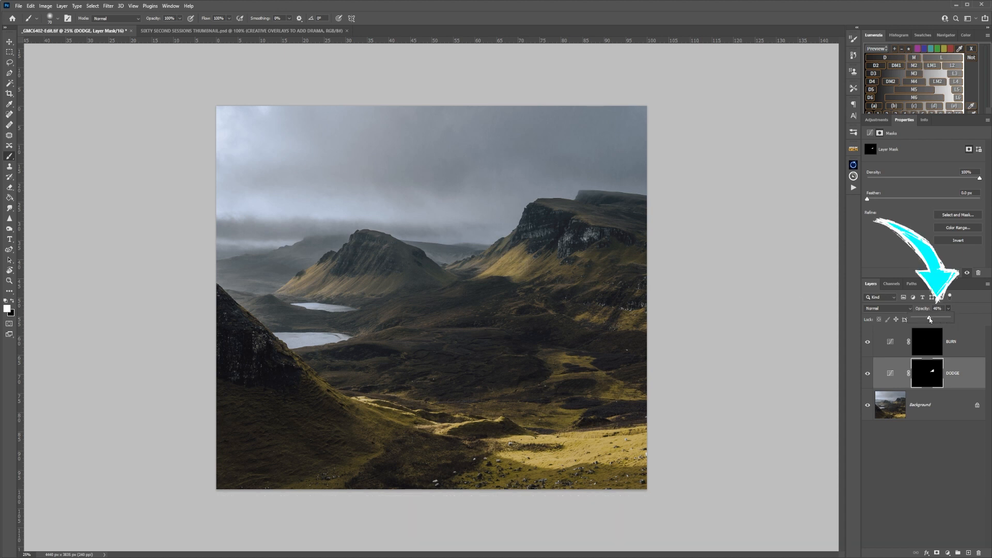
{"action": "left_click_drag", "start_coordinate": [930, 320], "coordinate": [921, 320]}
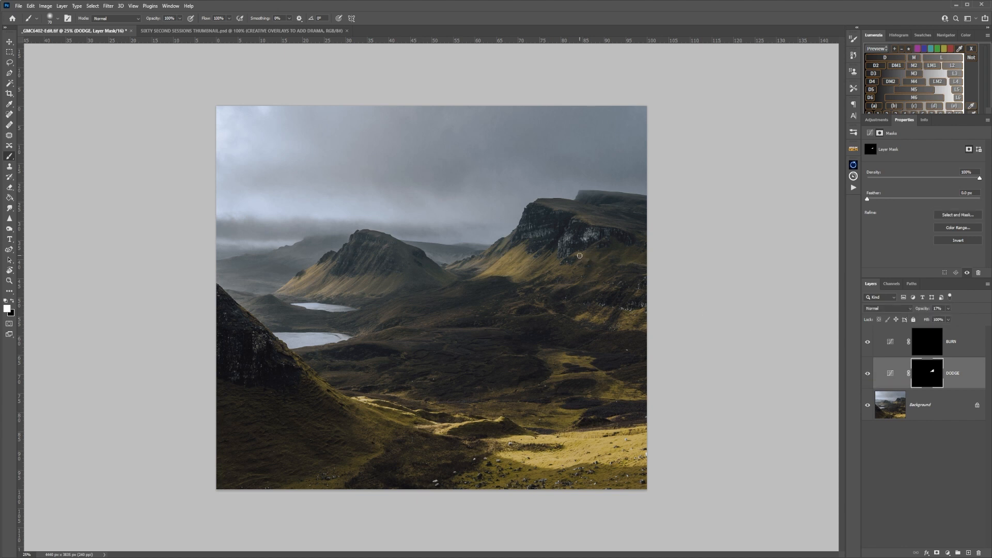
{"action": "left_click_drag", "start_coordinate": [578, 254], "coordinate": [322, 274]}
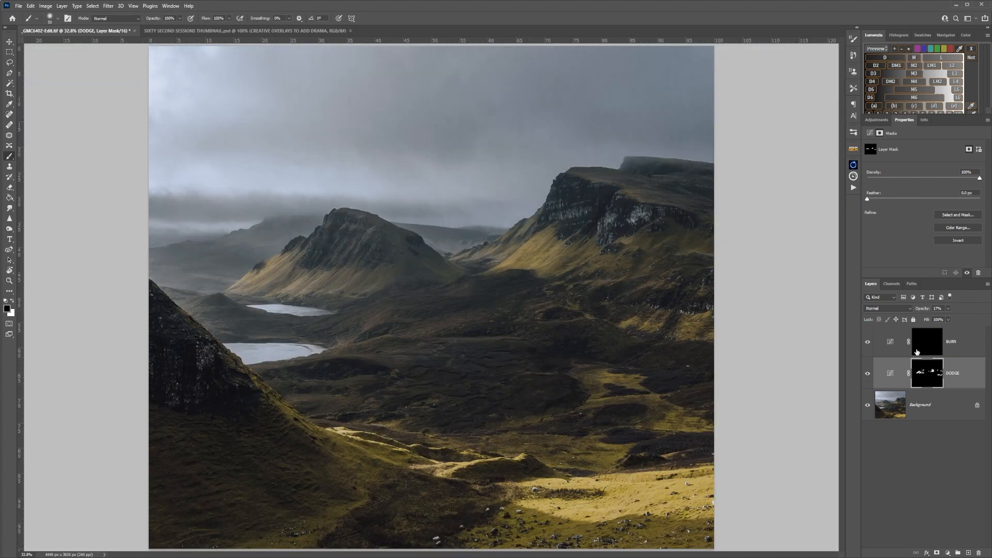
- Select the BURN layer's mask to paint along the bottom foreground grass
{"action": "left_click", "coordinate": [926, 341]}
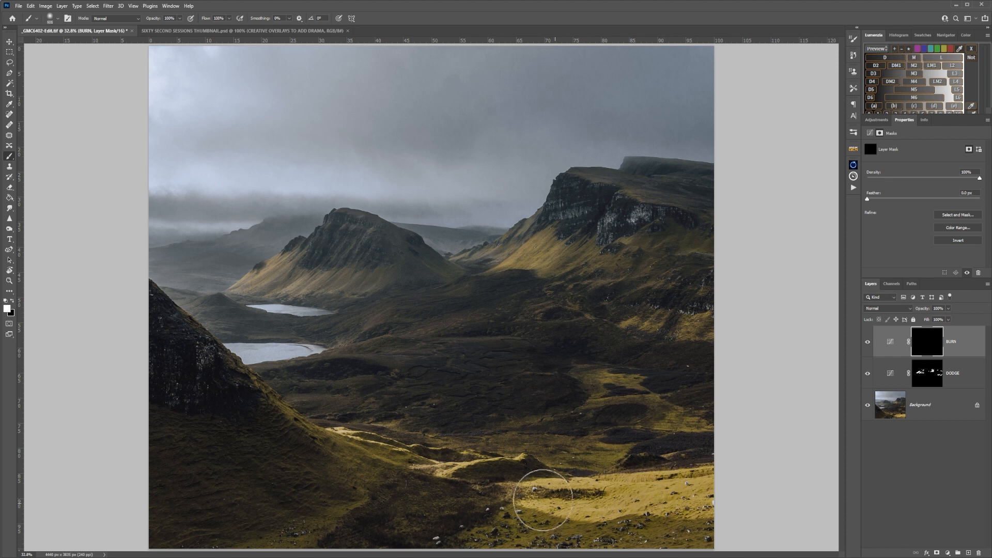
{"action": "mouse_move", "coordinate": [668, 497]}
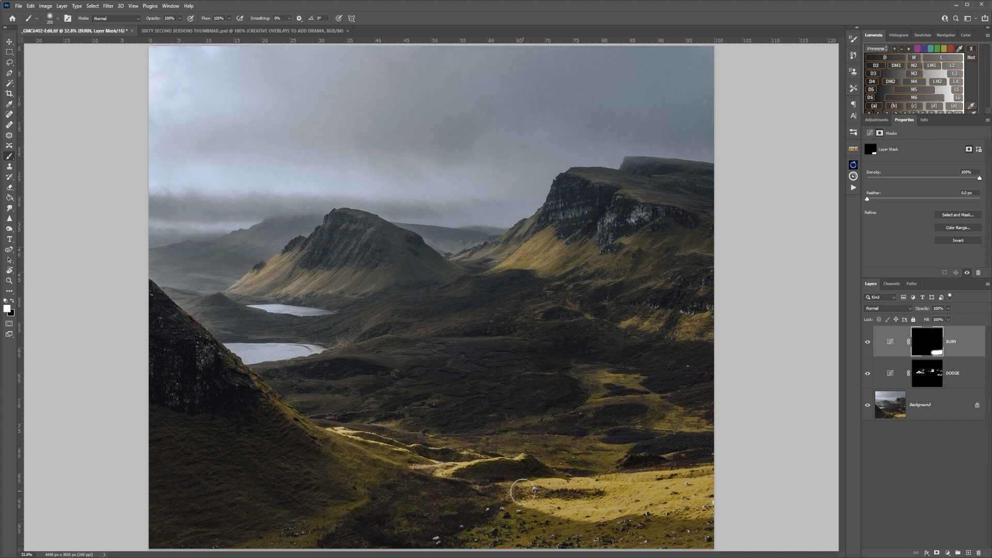
{"action": "mouse_move", "coordinate": [533, 466]}
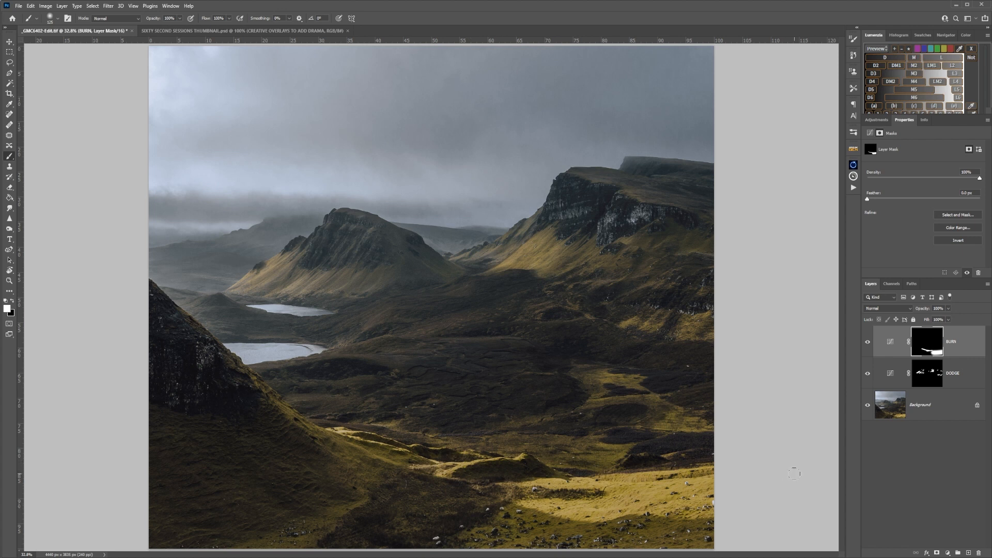
{"action": "mouse_move", "coordinate": [983, 372]}
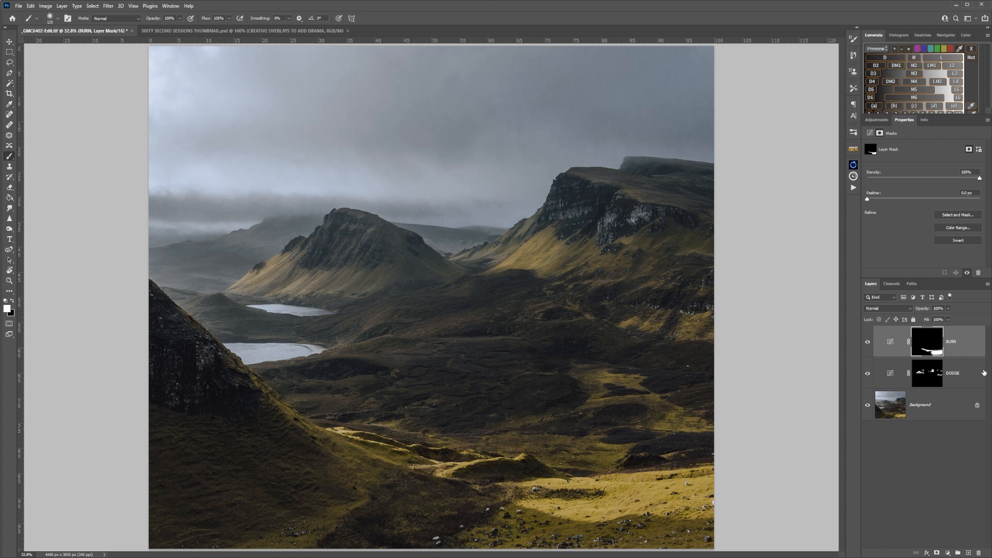
- Pull the BURN curve point lower in its Properties for stronger darkening
{"action": "left_click", "coordinate": [890, 341]}
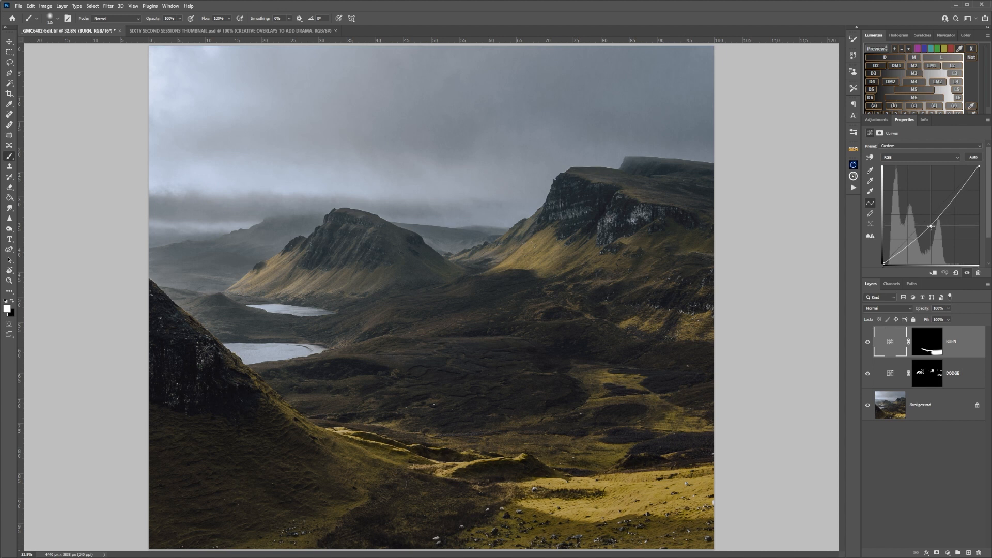
{"action": "left_click_drag", "start_coordinate": [930, 226], "coordinate": [930, 228]}
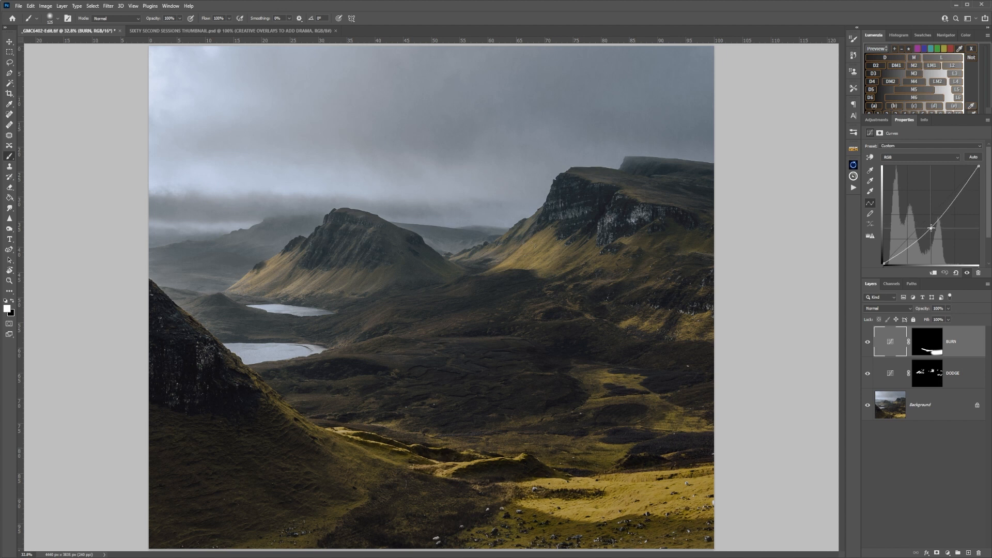